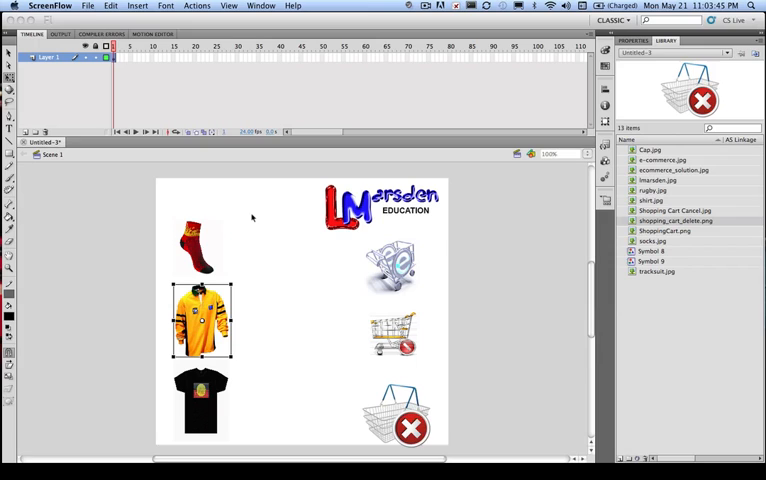
Convert the selected sock image into a Movie Clip symbol named SockMC.
left_click(200, 246)
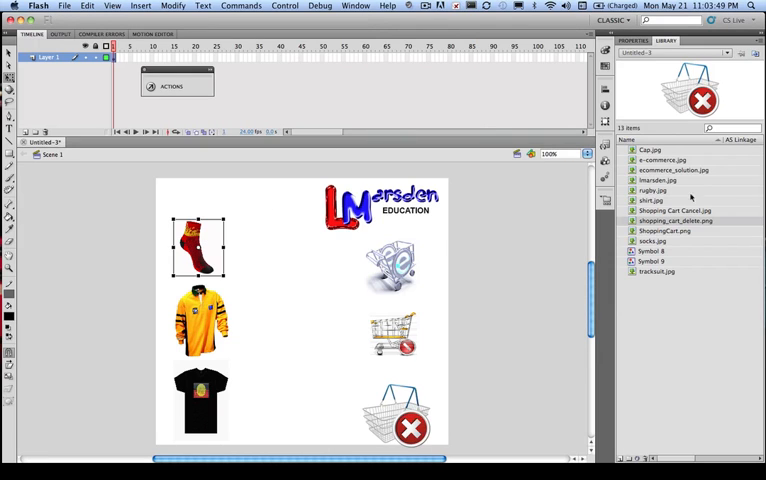
left_click(172, 6)
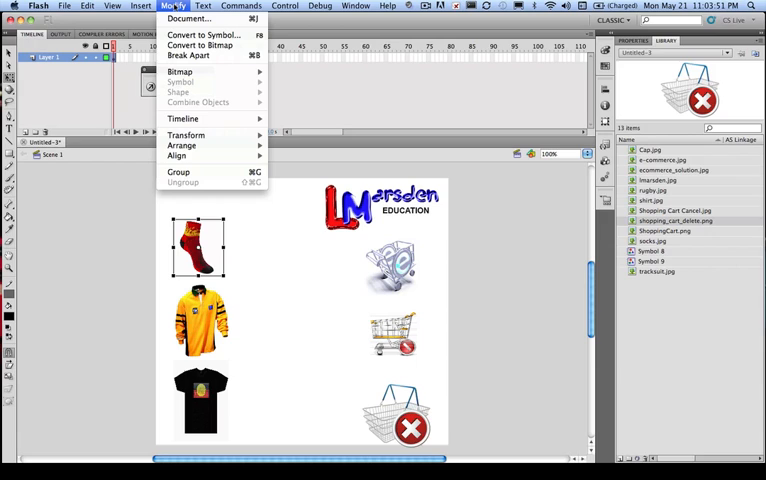
mouse_move(204, 36)
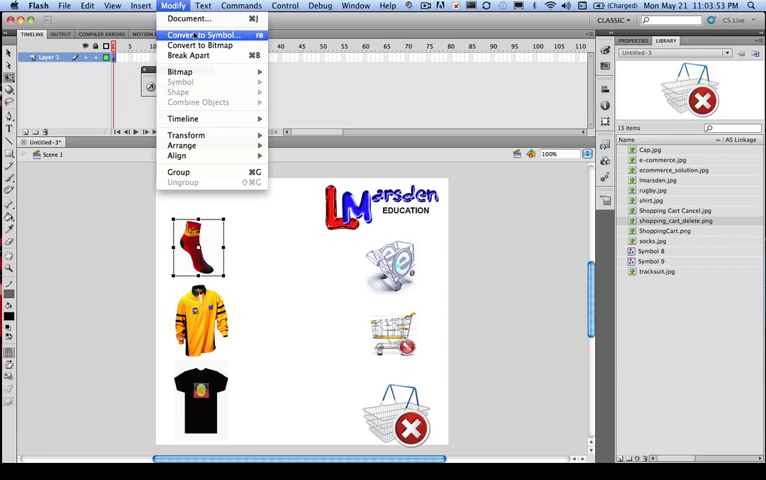
left_click(200, 36)
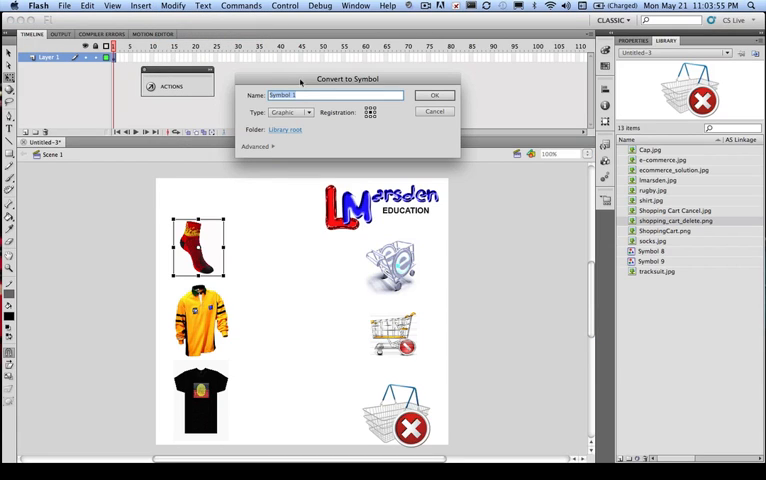
left_click(308, 112)
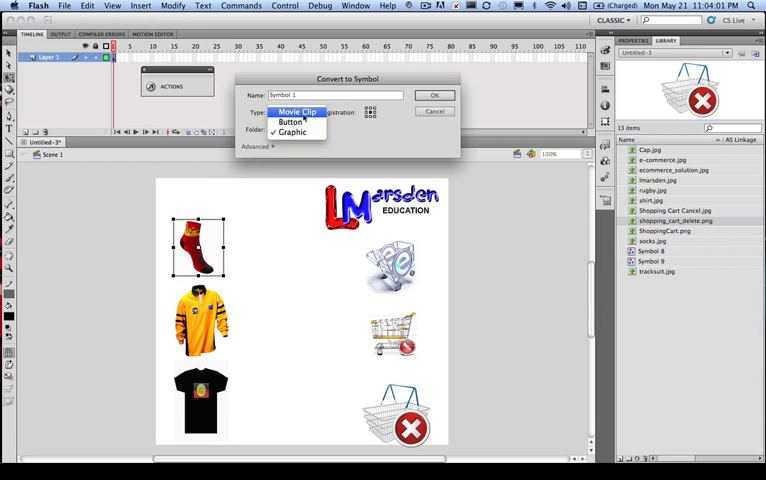
left_click(296, 112)
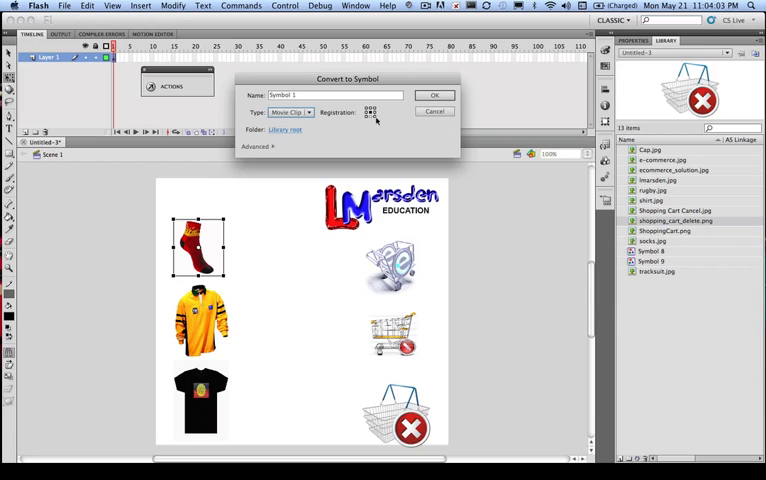
mouse_move(374, 116)
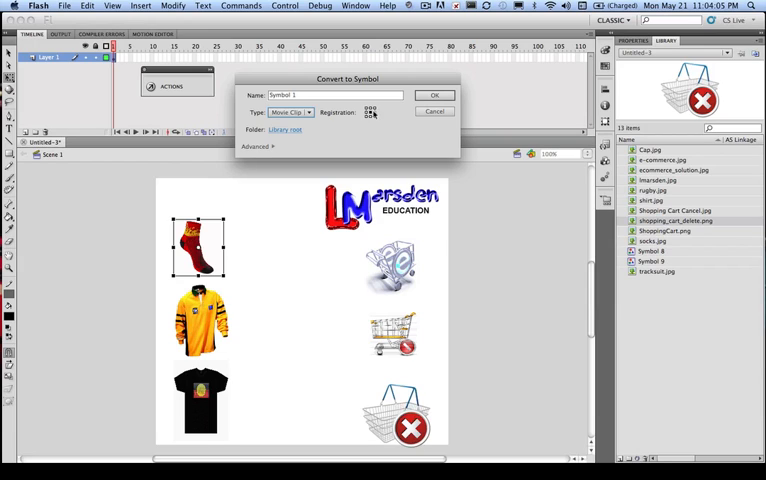
left_click(336, 96)
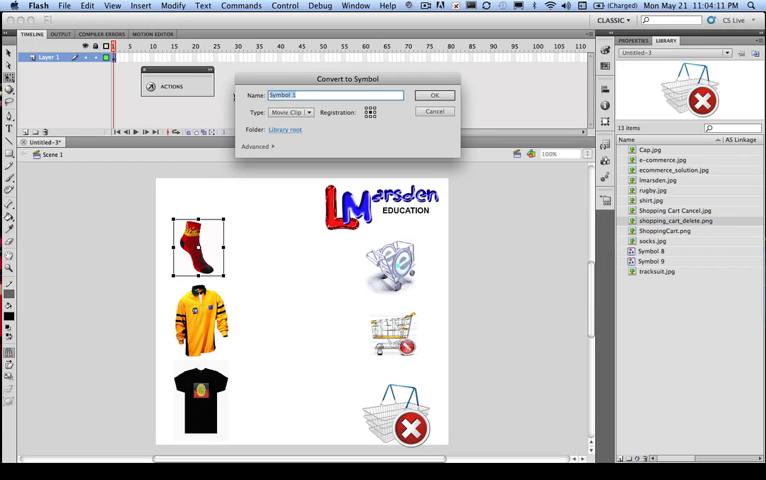
type("SockM")
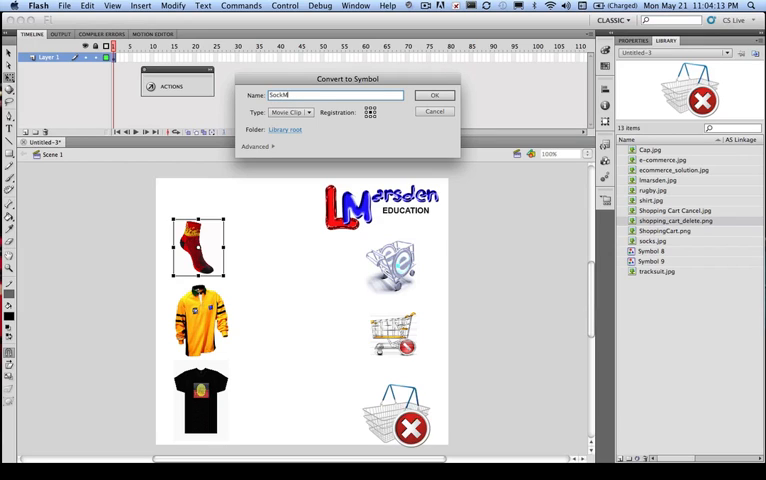
type("C")
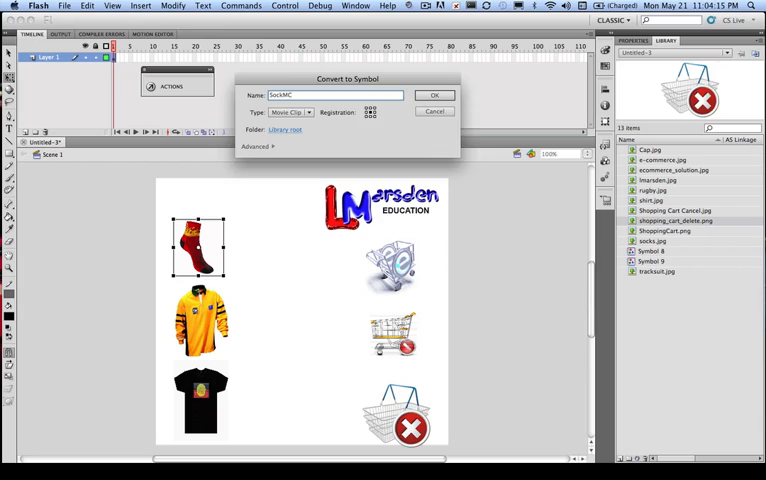
left_click(434, 96)
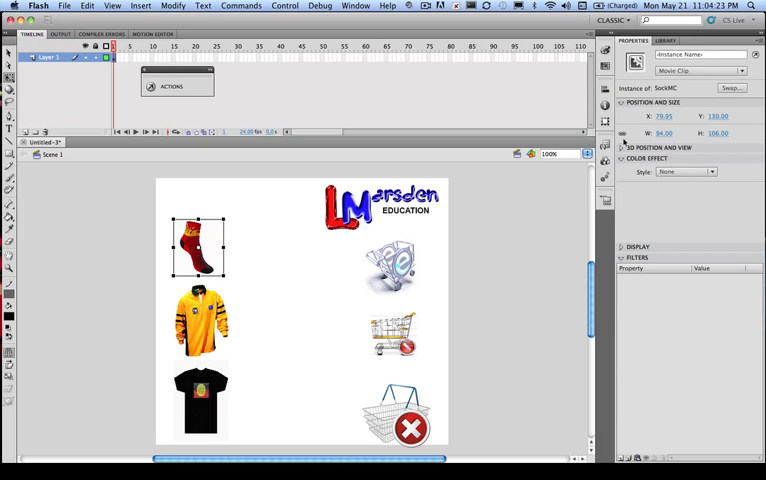
Name the sock instance mcSock in Properties.
left_click(690, 54)
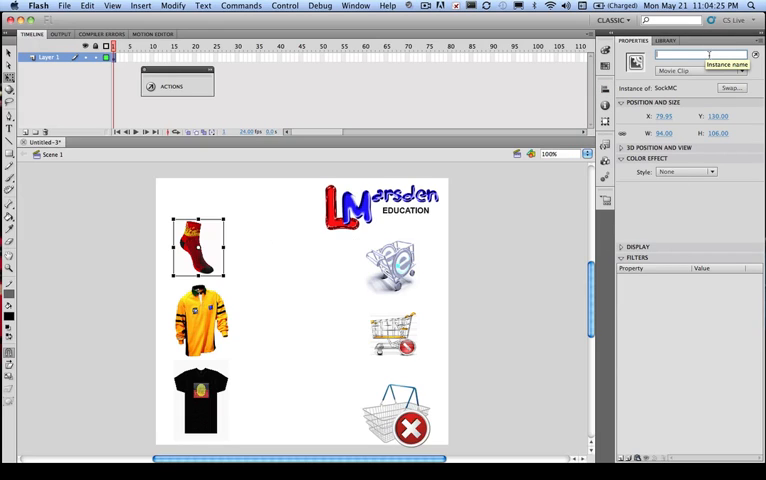
type("mcSock")
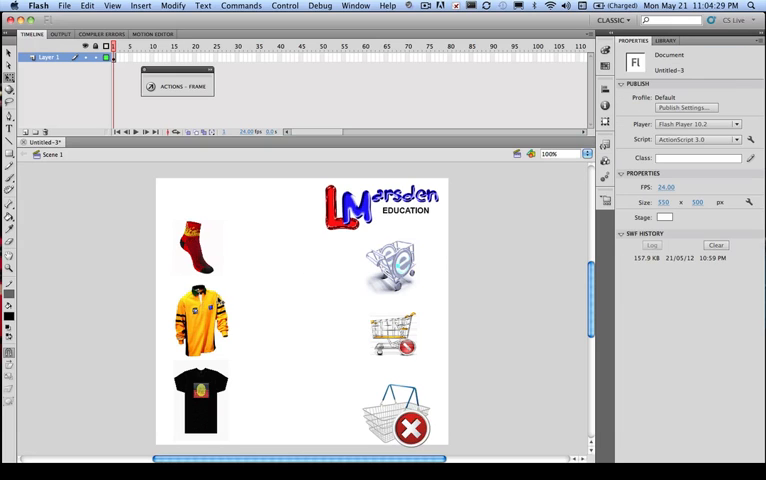
Convert the rugby shirt into Movie Clip symbol RugbyMC and name its instance mcRugby.
left_click(200, 318)
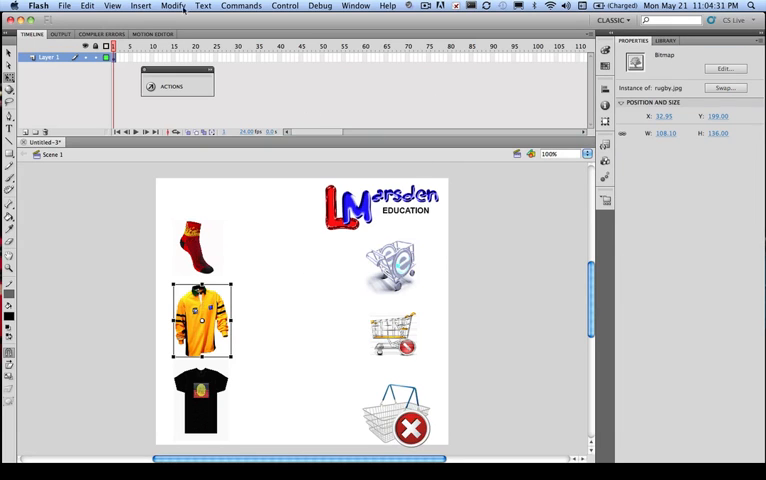
left_click(172, 6)
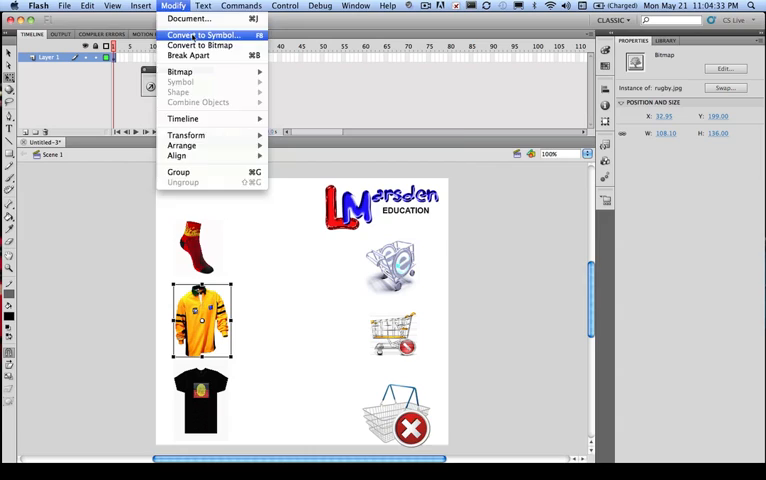
left_click(204, 36)
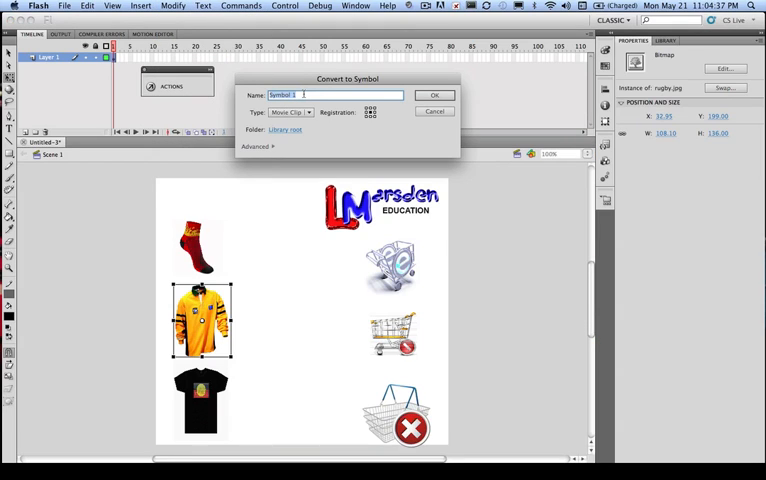
type("RugbyMC")
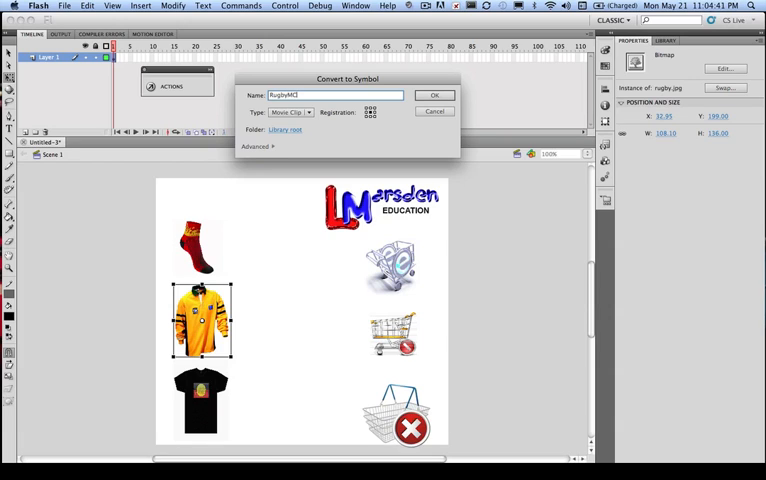
left_click(434, 96)
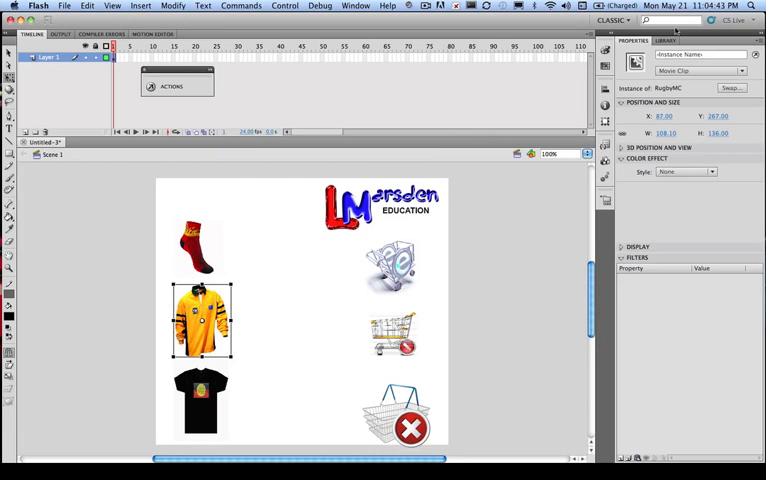
left_click(698, 54)
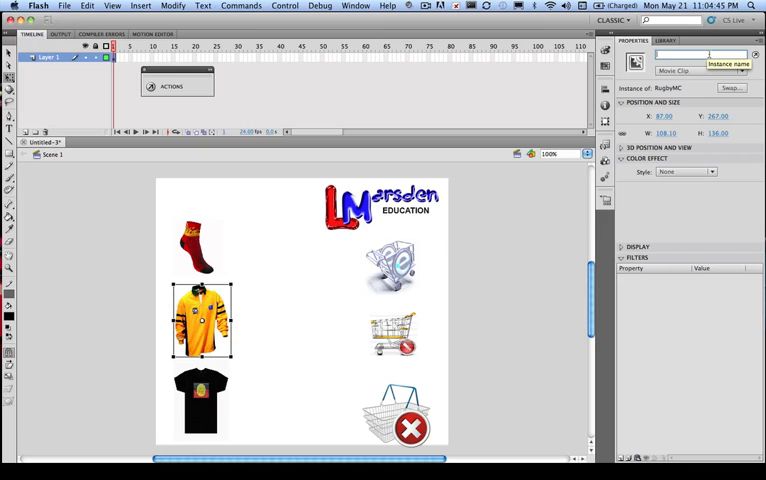
type("mcRu")
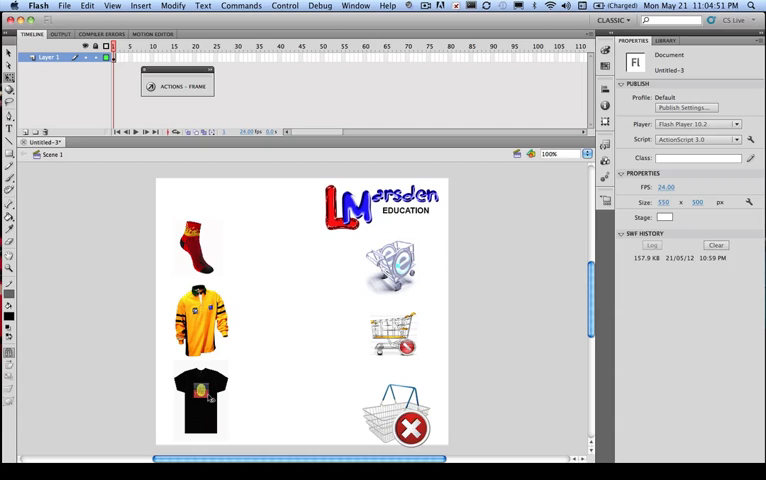
Convert the black shirt into a Movie Clip symbol and name its instance mcShirt.
left_click(200, 398)
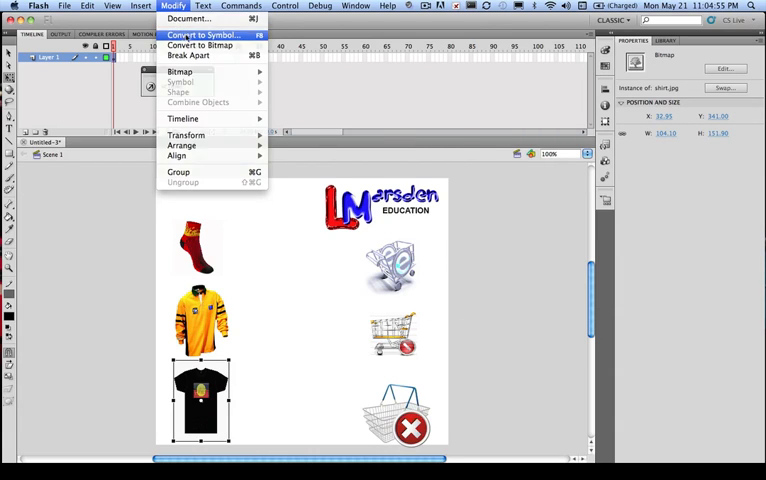
left_click(204, 36)
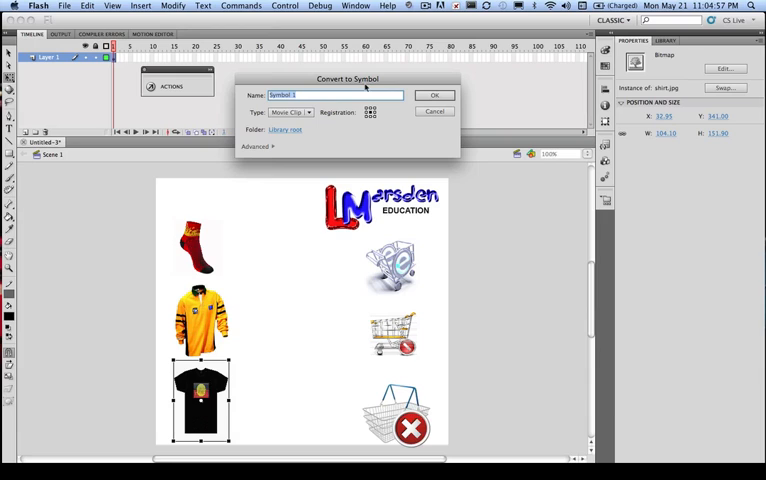
type("Shirt")
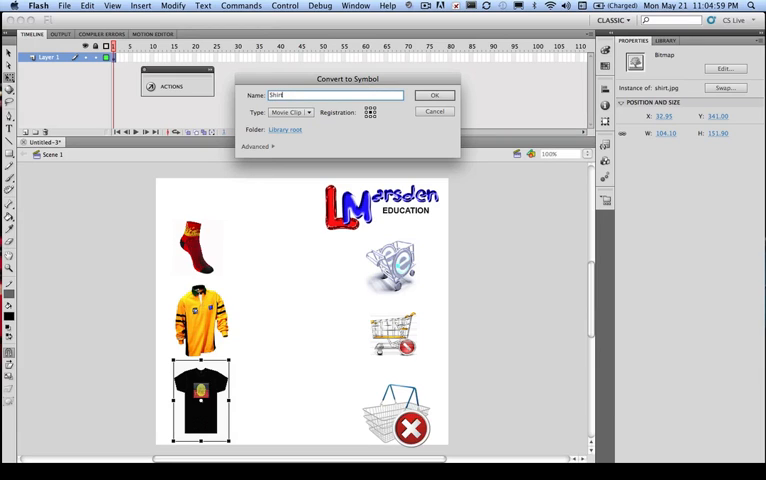
left_click(434, 96)
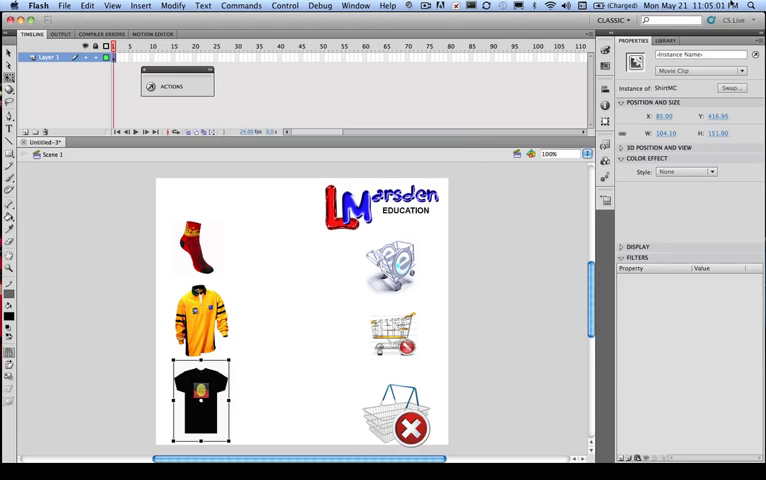
left_click(690, 54)
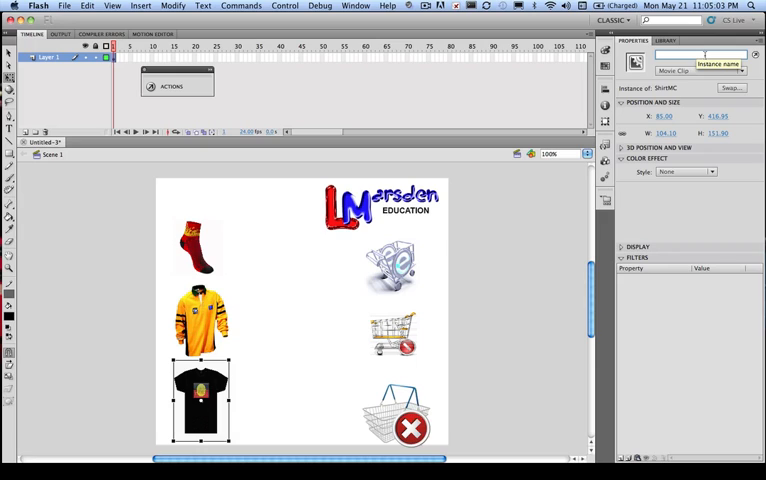
type("mcShirt")
left_click(58, 56)
type("GUI")
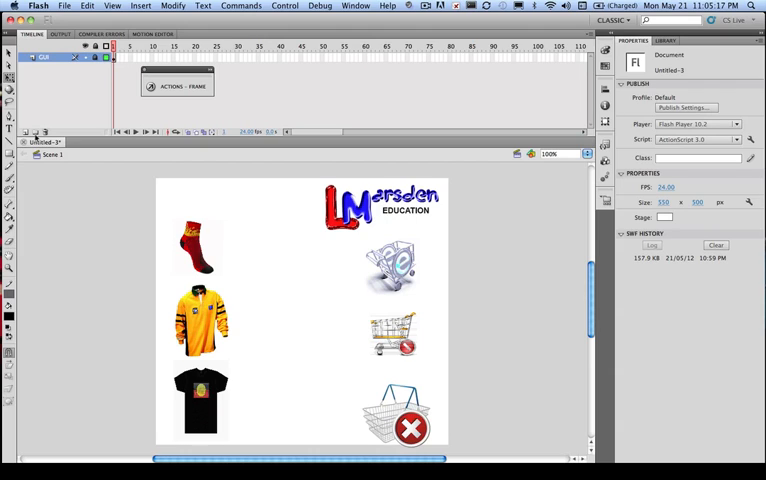
Insert a new layer above the original one for actions.
left_click(48, 56)
type("AS3")
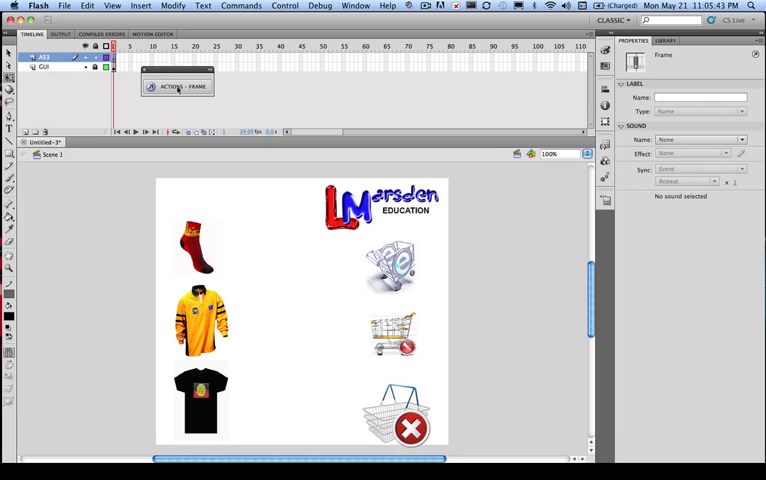
Write stop(); then a developer comment header with name, Year 11 IT, date and version.
left_click(178, 86)
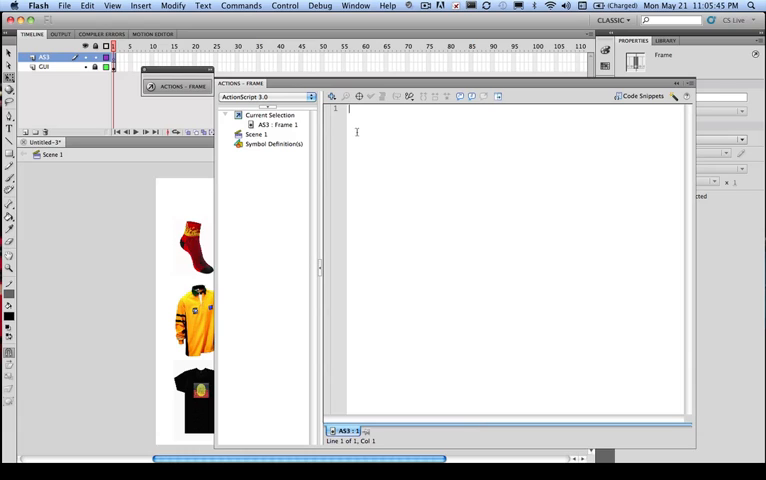
type("stop(")
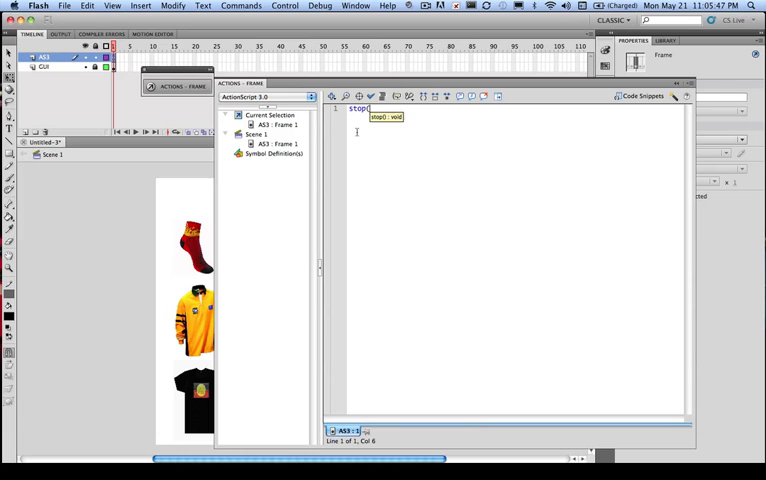
type(");")
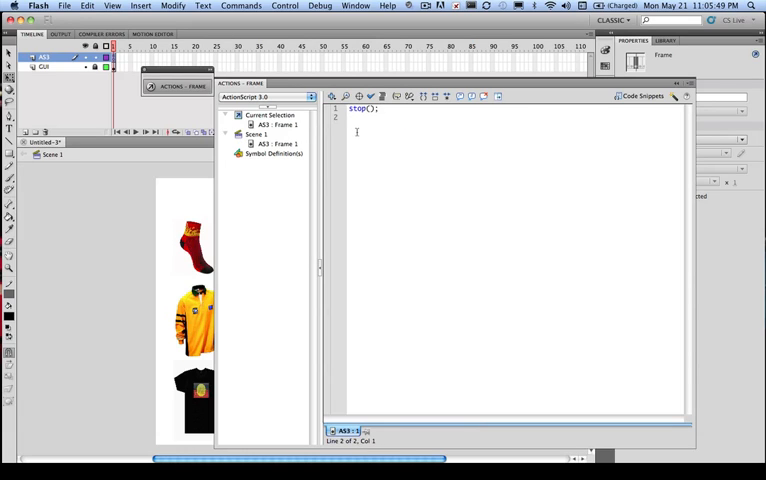
type("//")
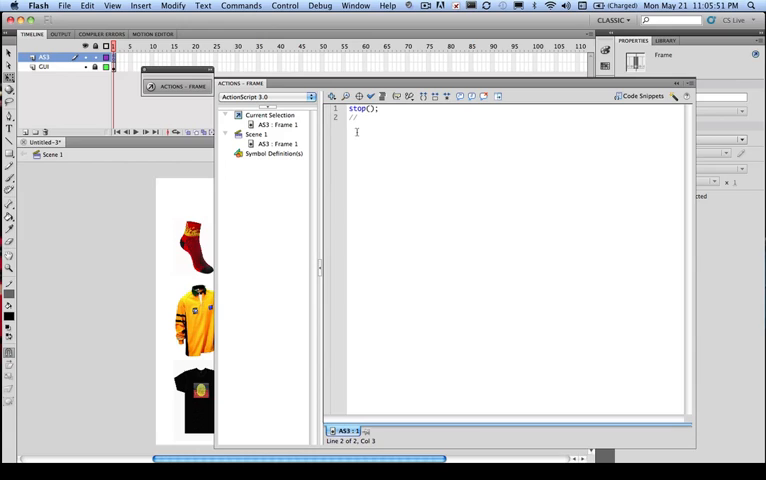
type("-- Developer Comments")
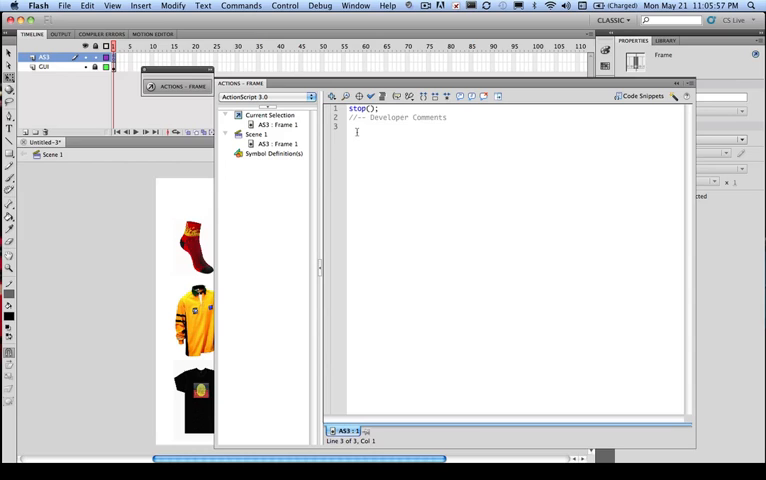
type("//-- Name: Marzy")
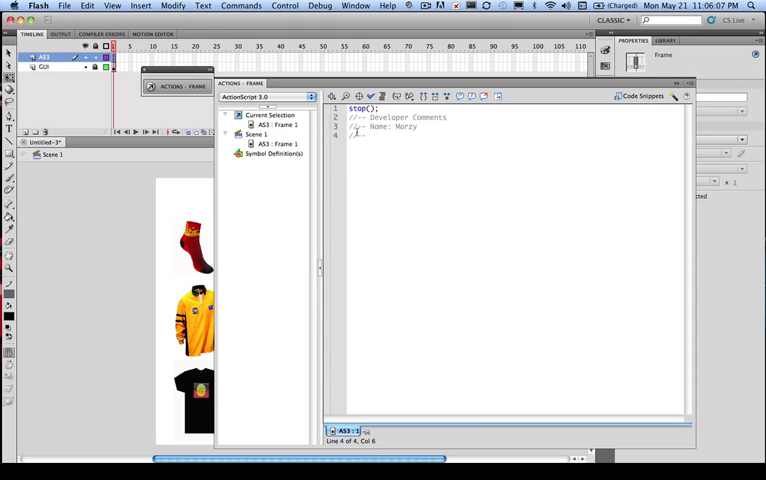
type("Year 11 IT")
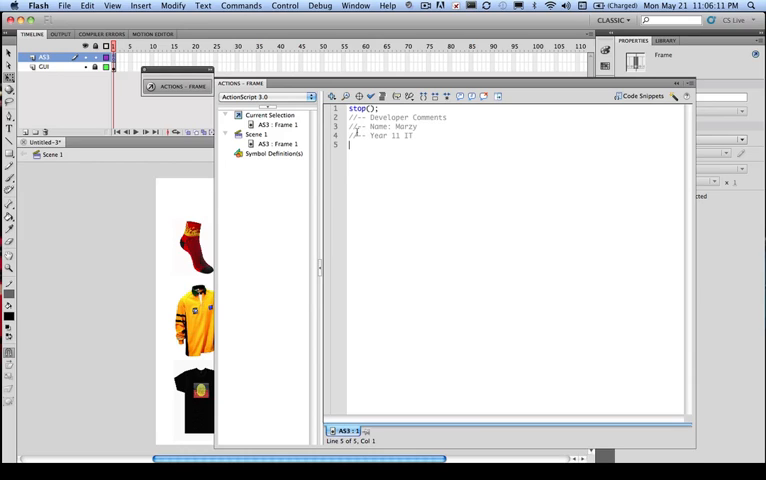
type("//")
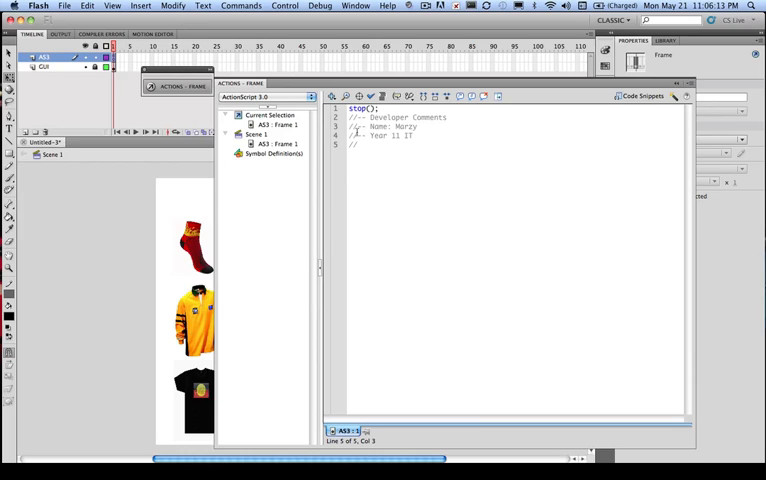
type("Date")
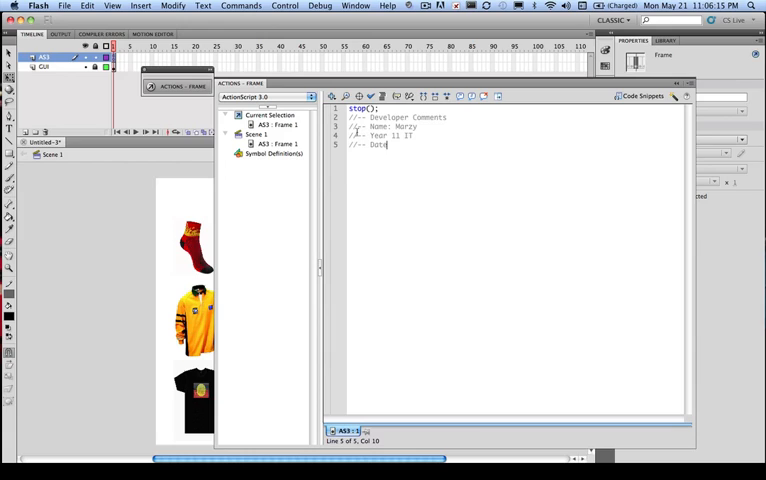
type("xx/xx/xx")
type("//")
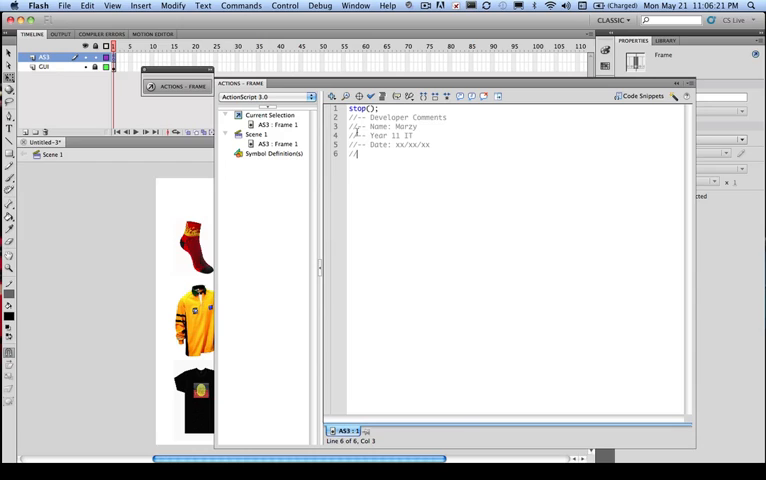
type("--")
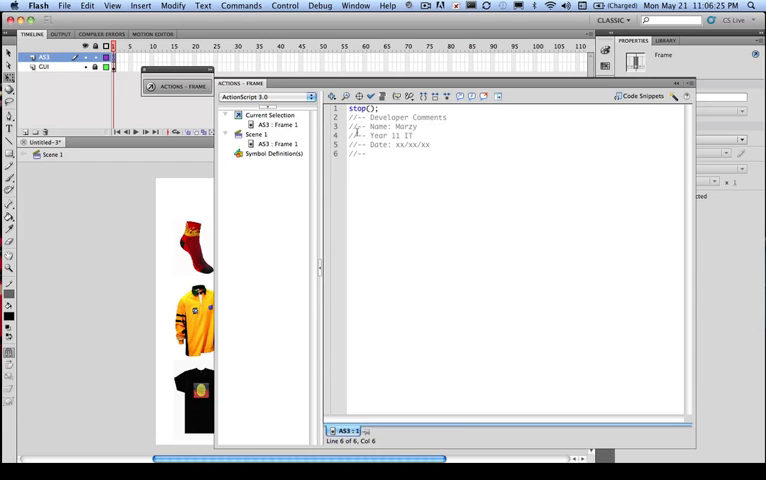
type("Version: 1")
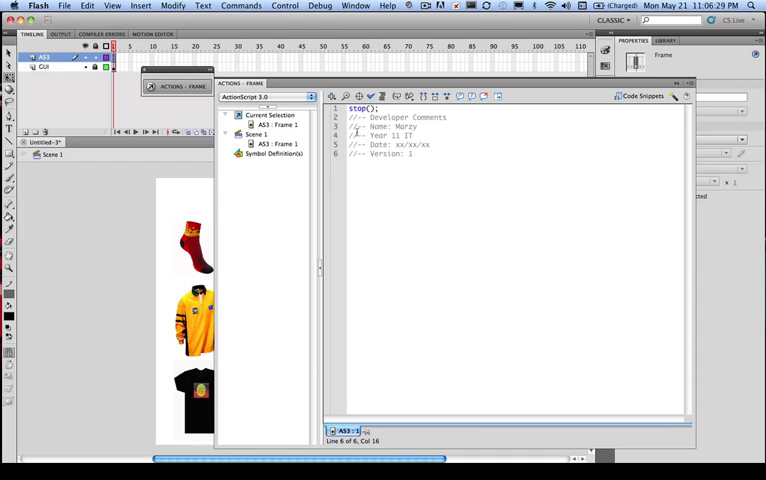
Add commented Overview, Variables, Functions and Event Listeners section headings.
type("//")
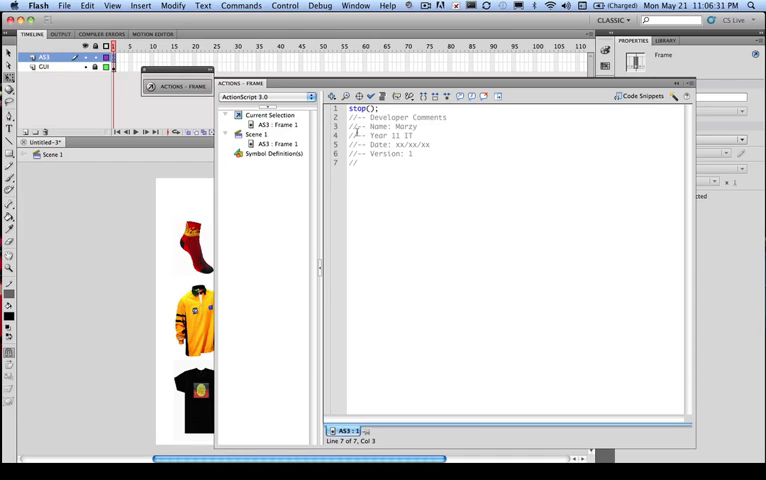
type("Overv")
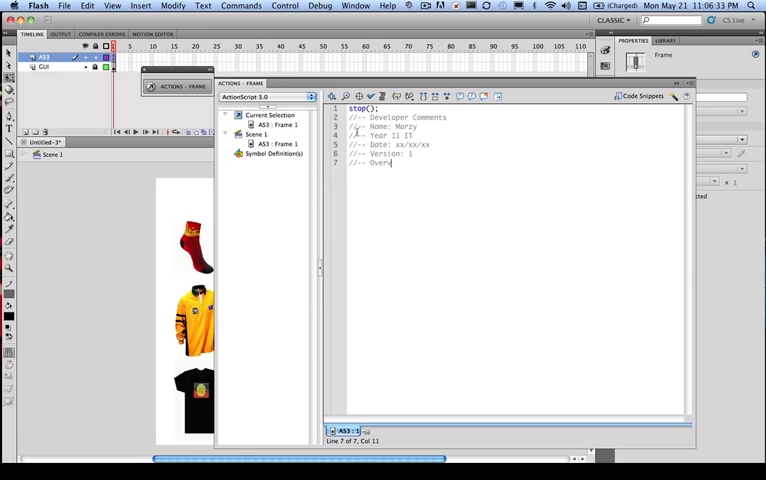
type("iew")
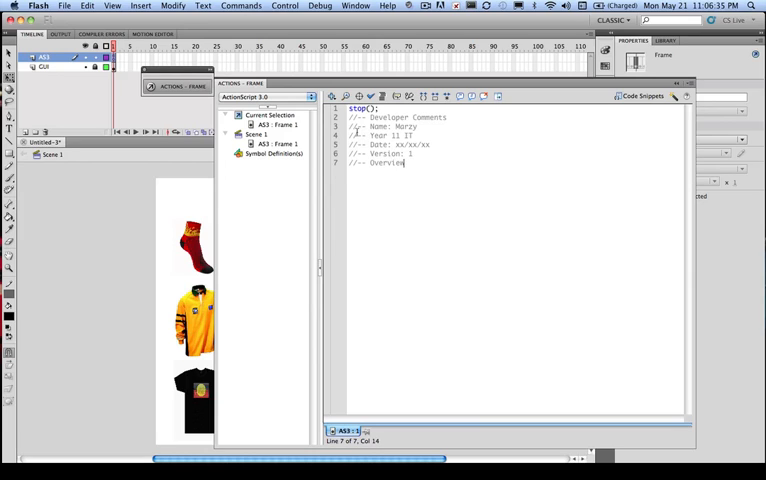
type("Online Shopping")
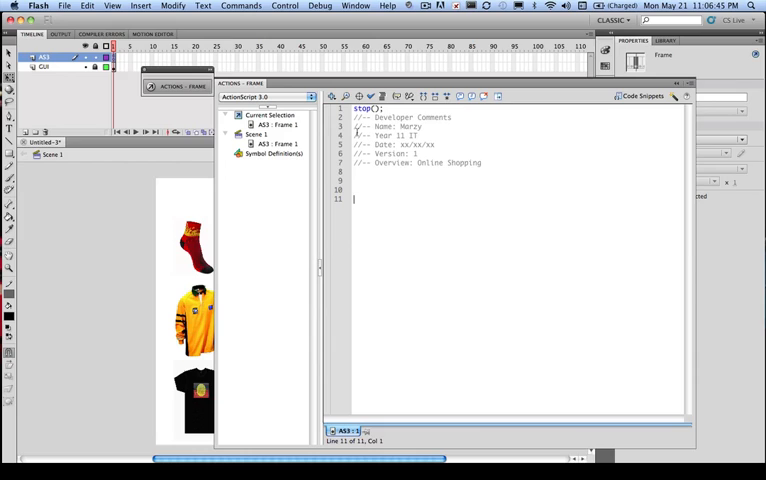
type("//-- Variables Global")
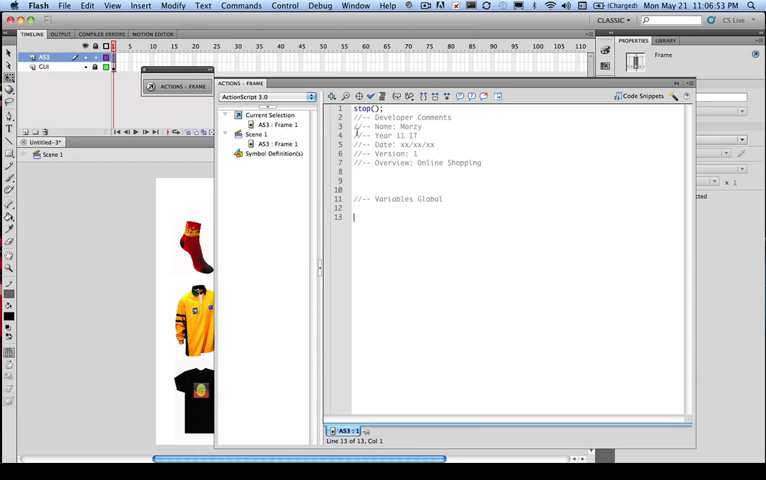
type("//-- Funct")
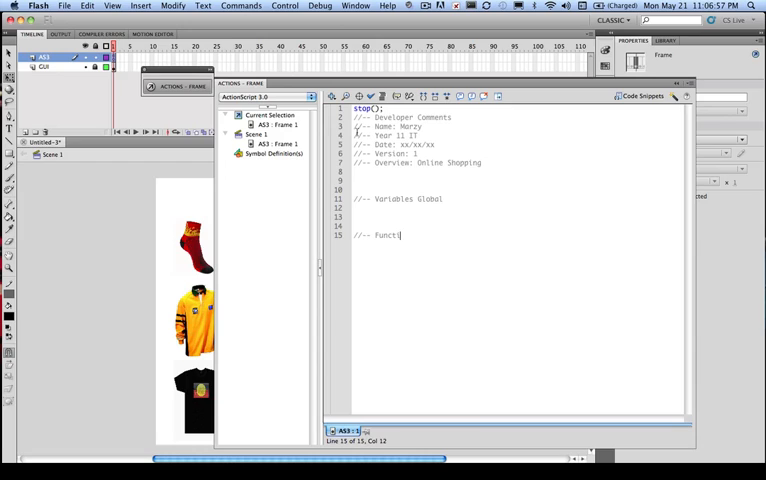
type("ions")
type("//--")
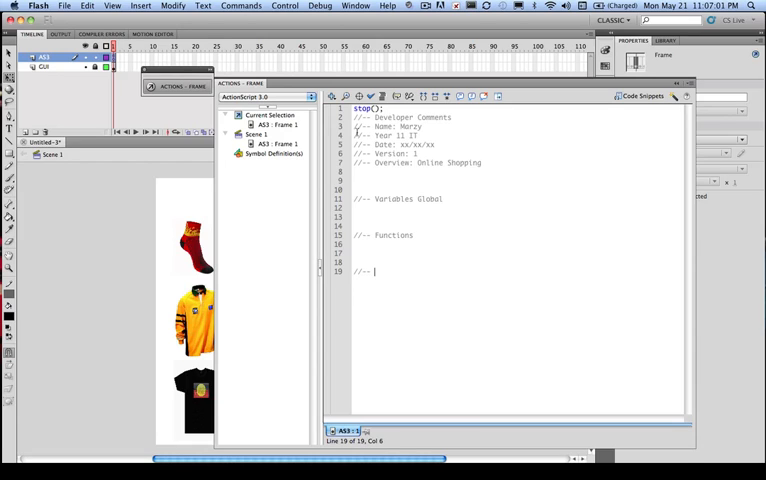
type("Event List")
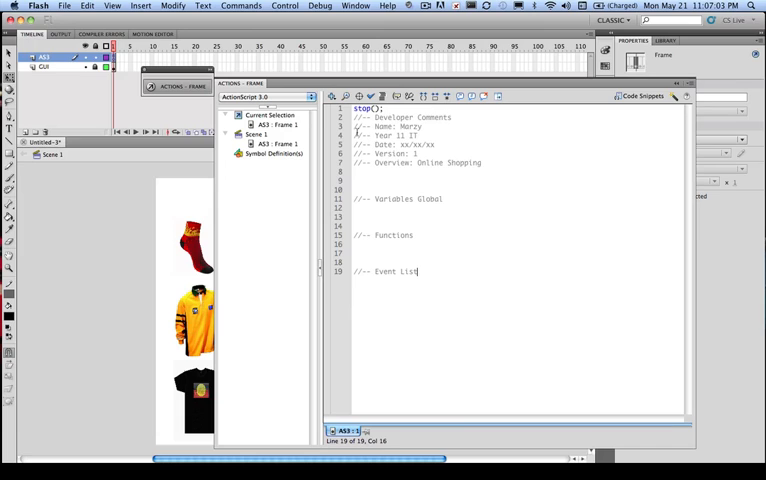
type("eners")
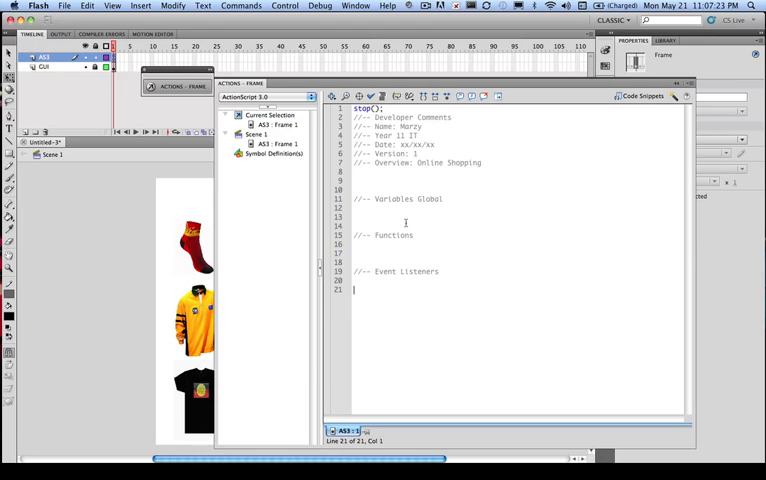
Write mcSock.addEventListener(MouseEvent.MOUSE_DOWN, onStartDrag); under Event Listeners.
type("mcs")
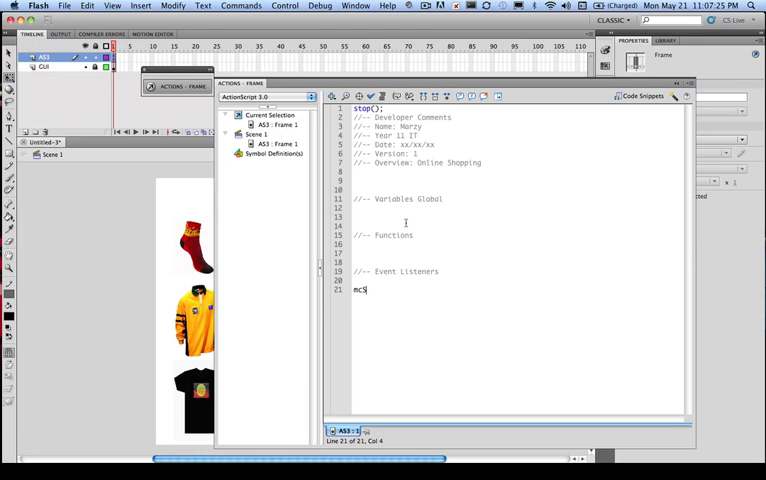
type("oc")
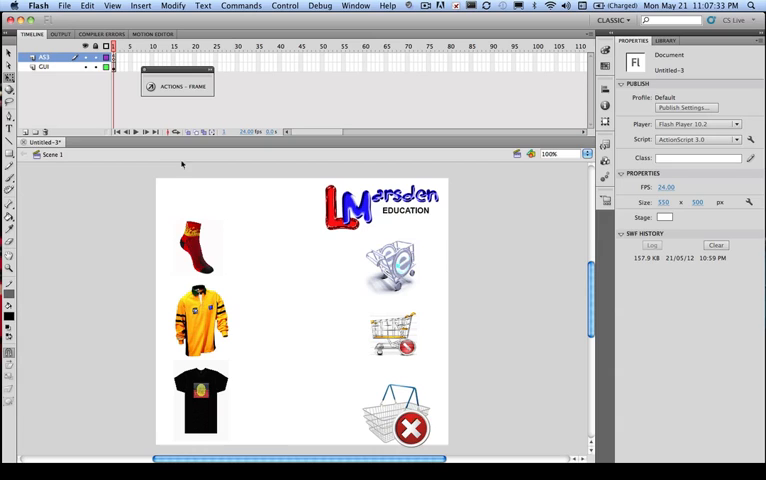
left_click(200, 246)
type("mcSock")
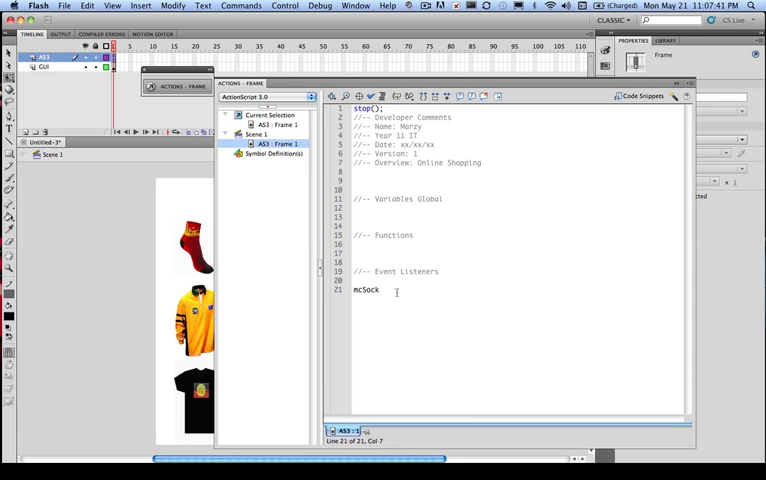
type(".addEventListener")
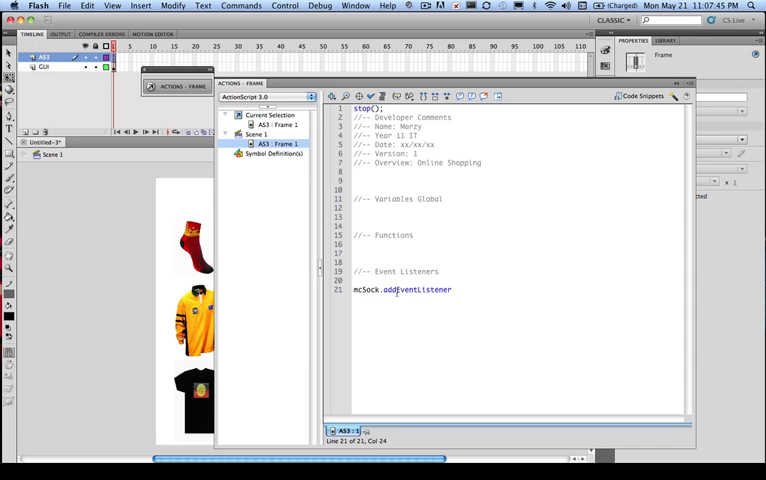
type("(")
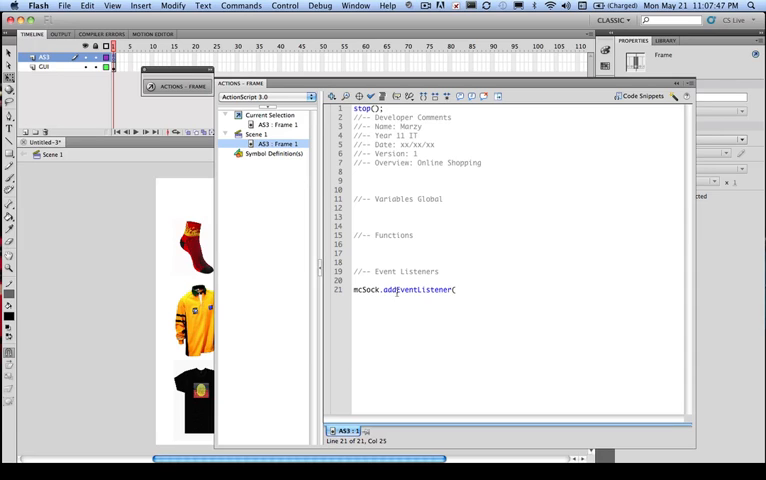
type("Mouse")
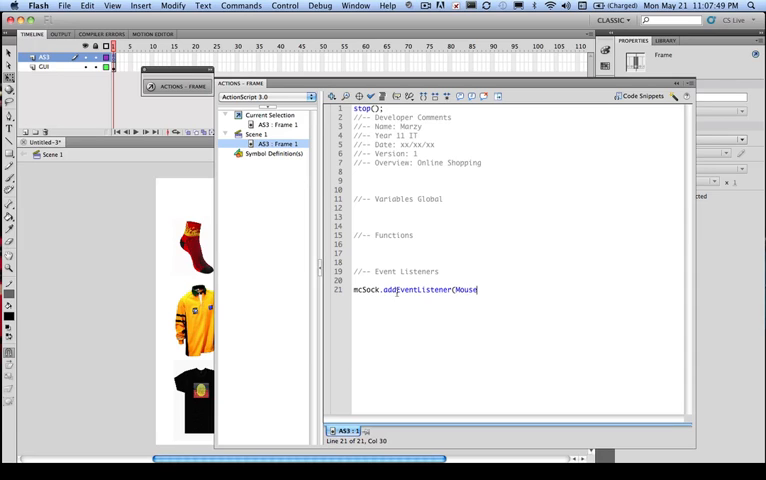
type("Event")
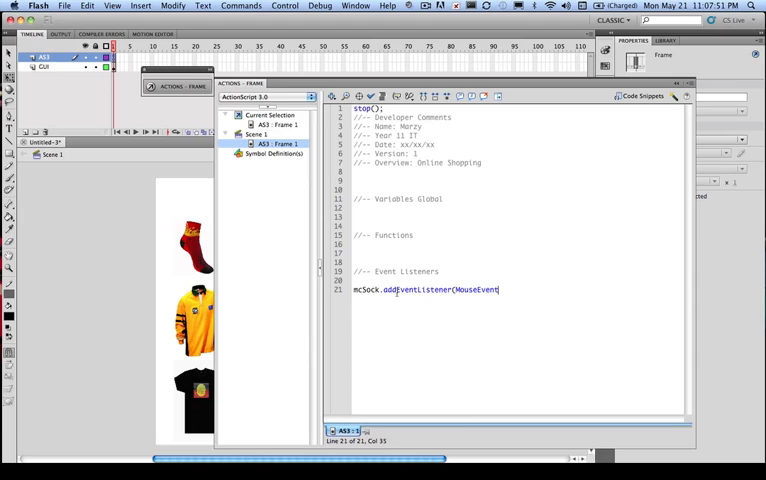
type(".")
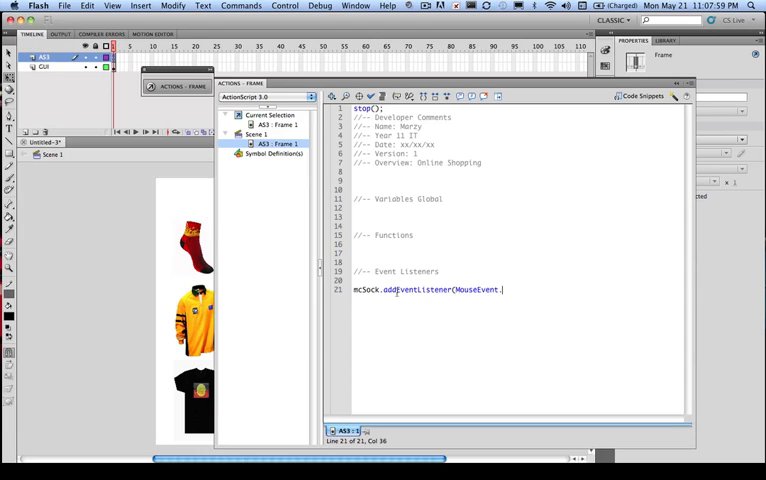
type("Mouse")
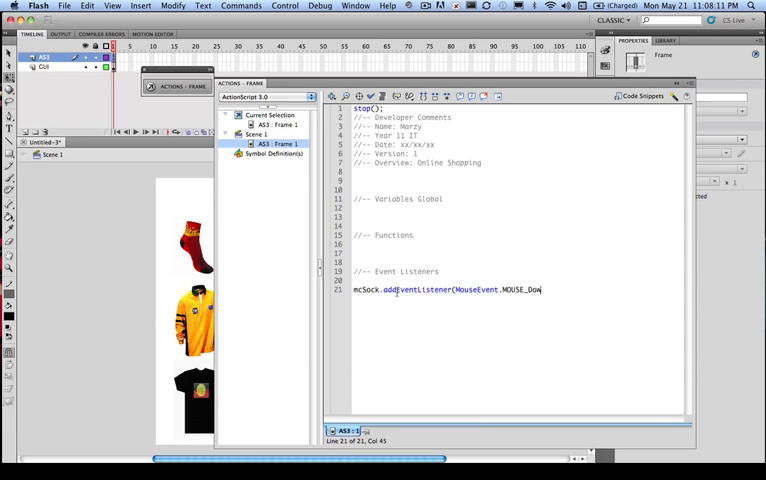
type("WN")
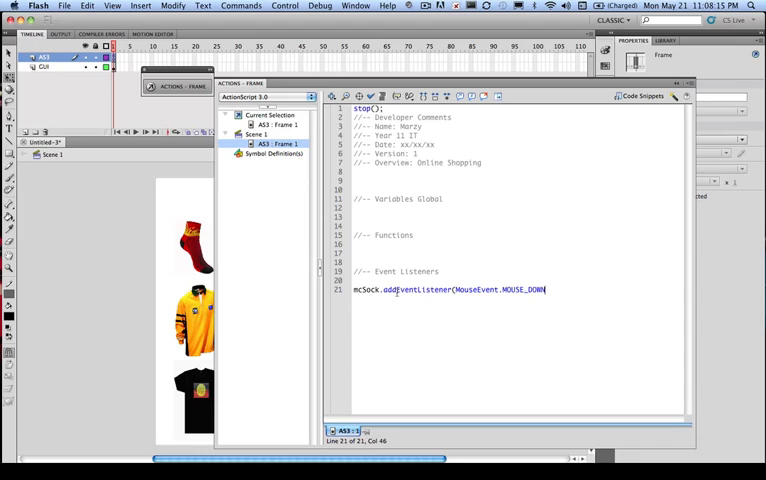
type(", onStartDrag")
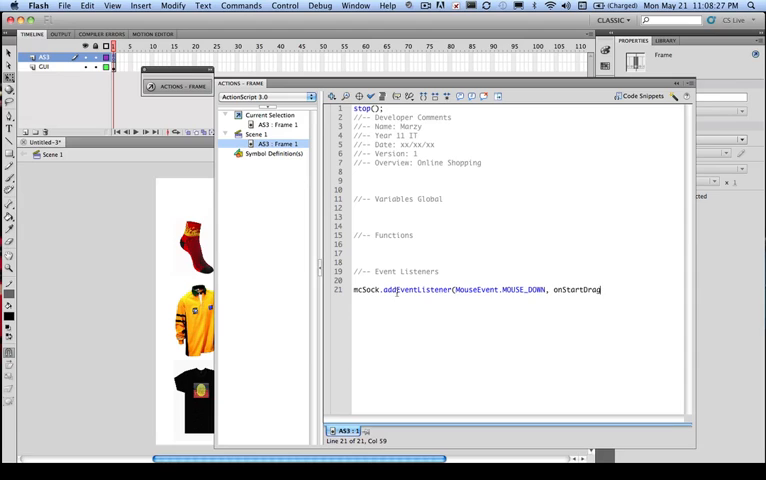
type(")")
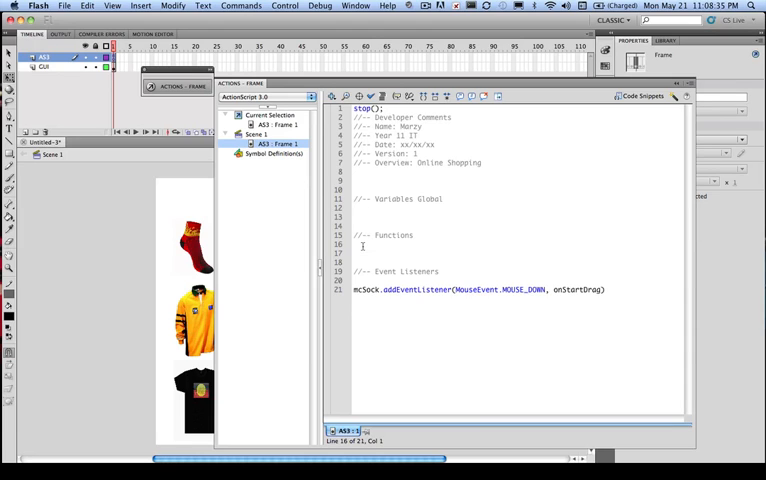
Define function onStartDrag(evt:MouseEvent):void that traces a test message.
type("function on")
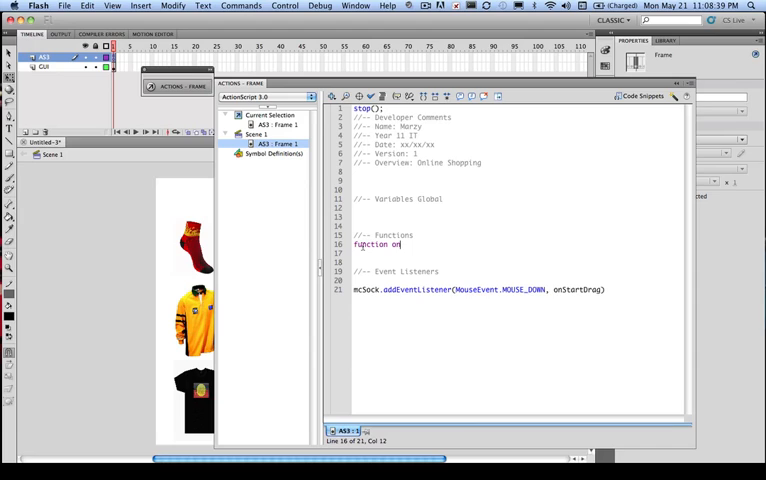
type("Start")
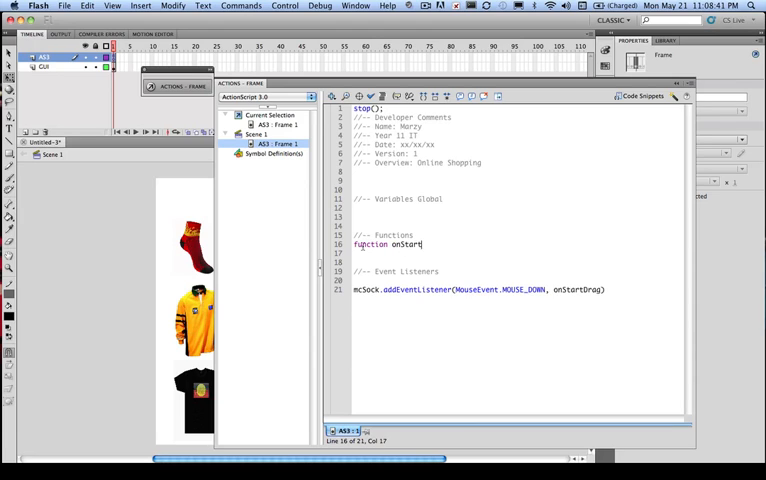
type("Drag")
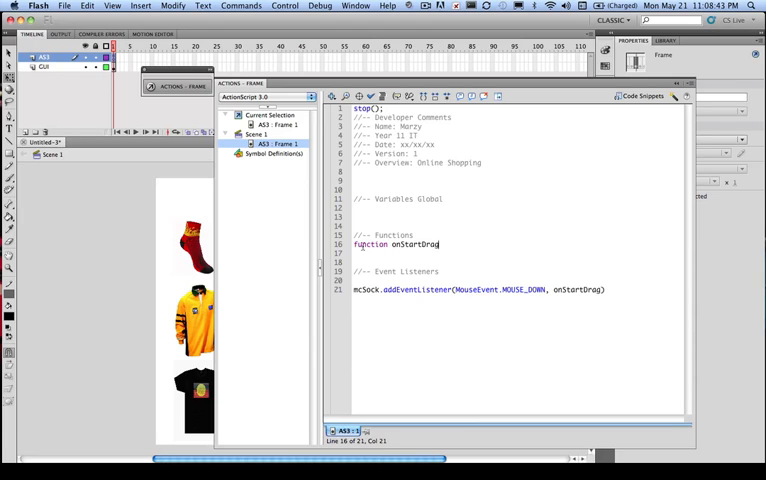
type("(evt:Mous")
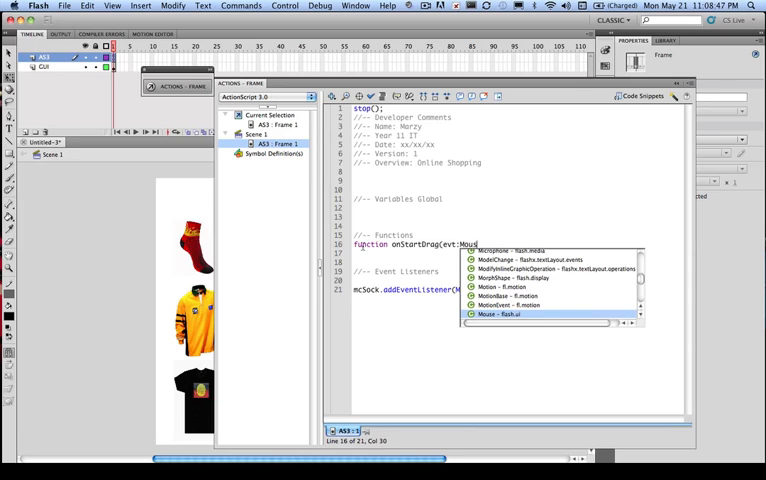
type("Event):void{")
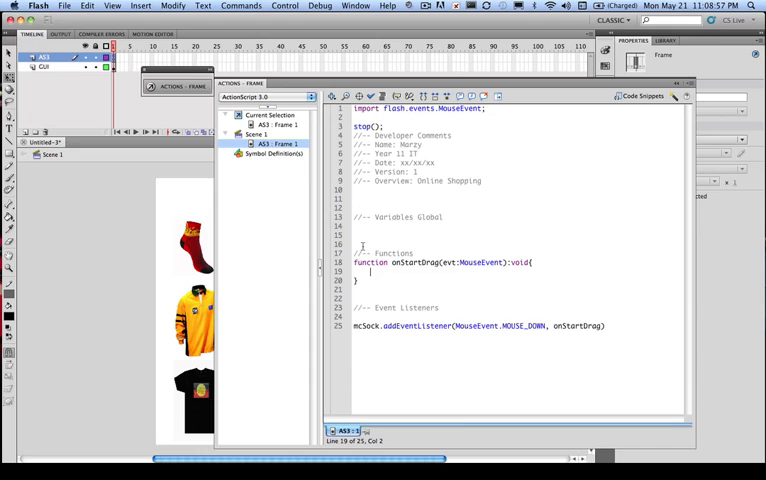
type("t")
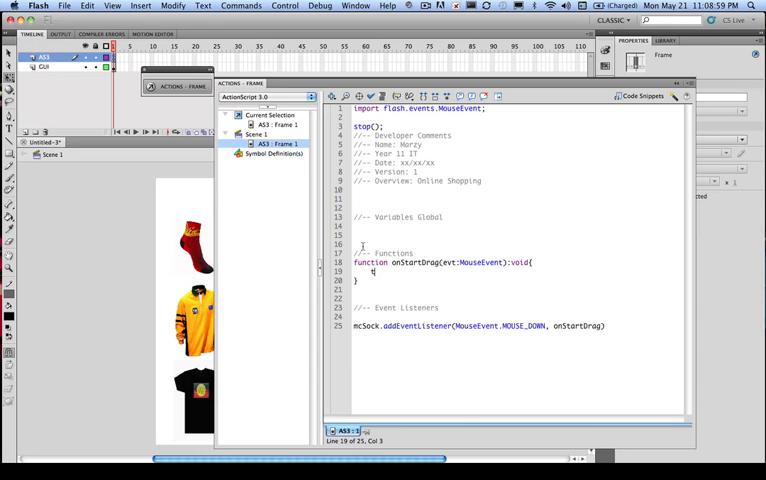
type("race(")
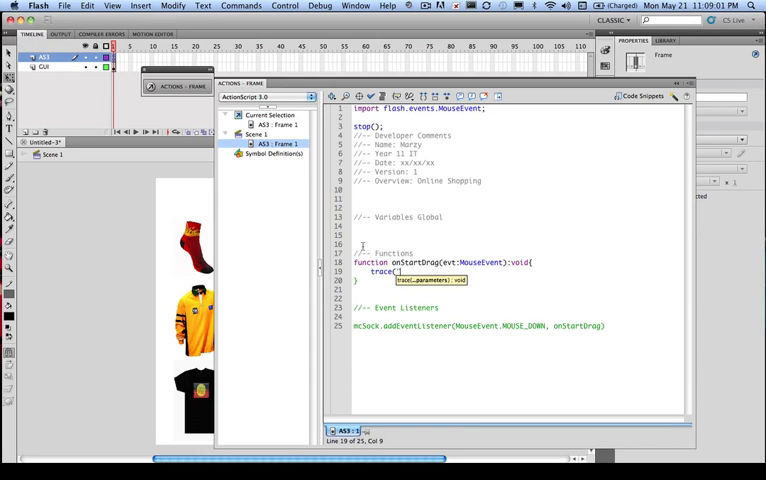
type("Morzy\"")
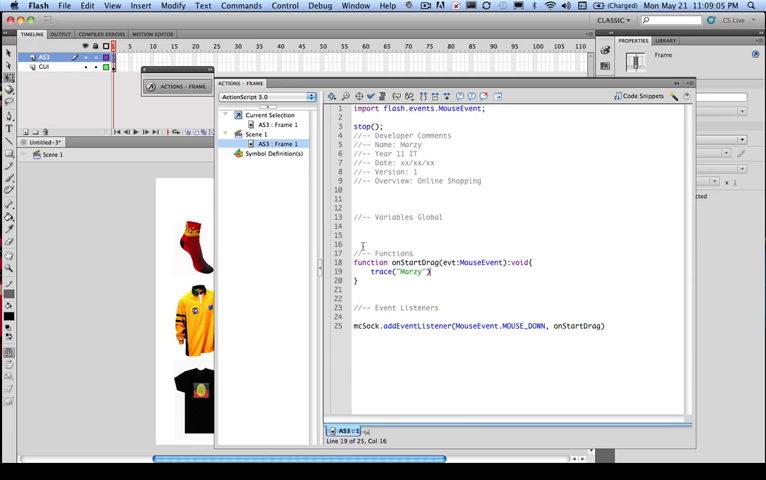
type(";")
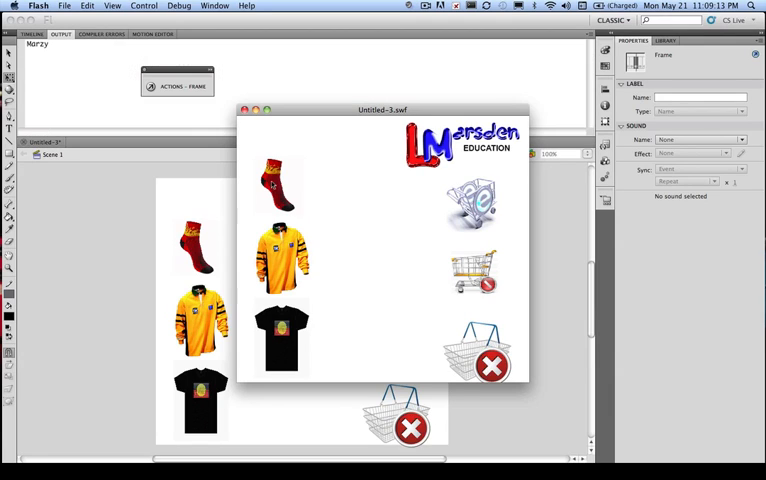
mouse_move(328, 178)
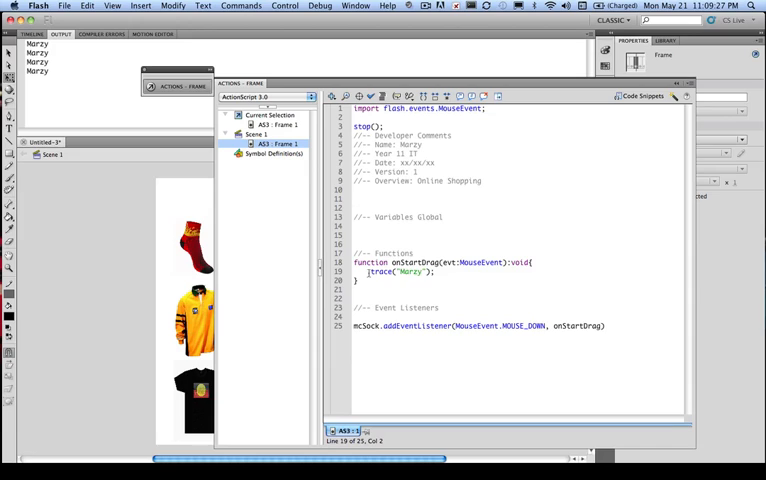
Comment out the trace and make onStartDrag call evt.target.startDrag();.
type("//")
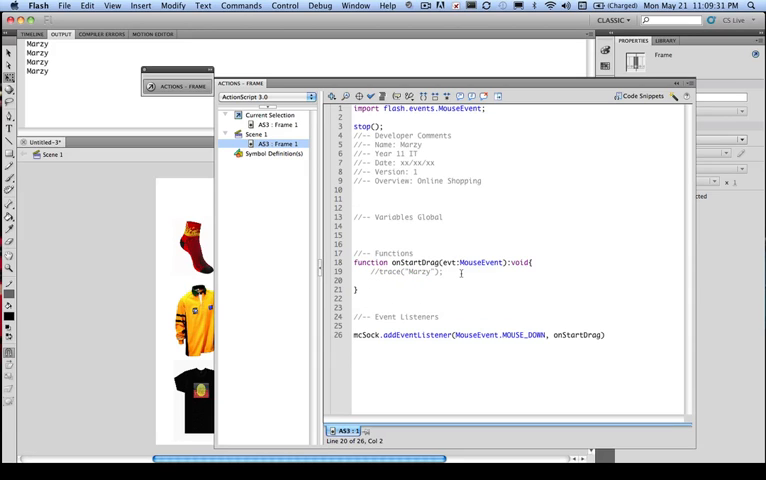
type("evt")
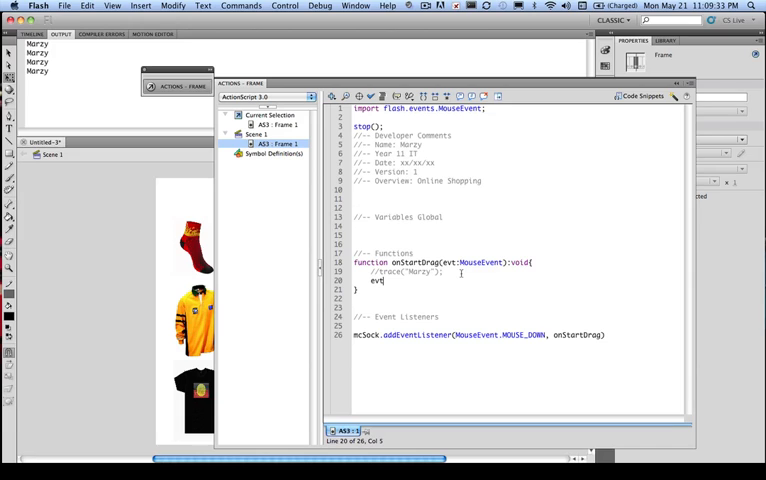
type(".")
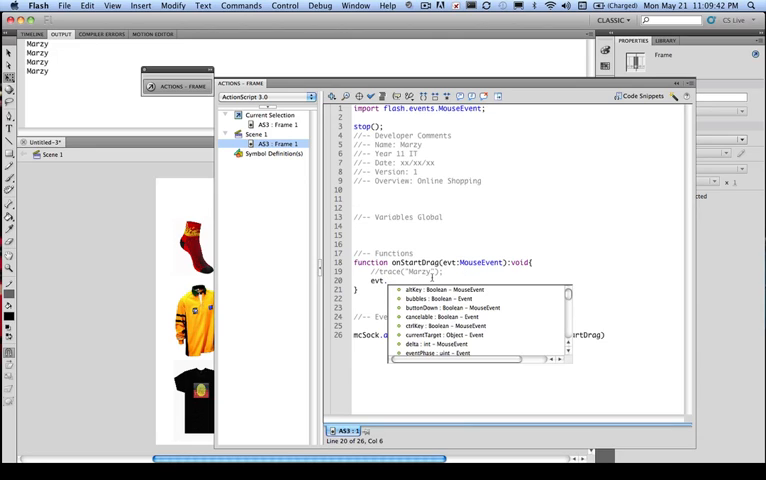
type("tr")
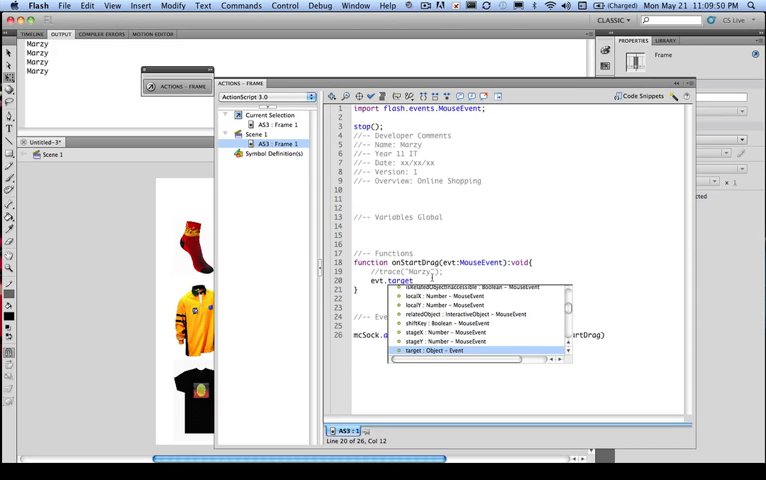
type("s")
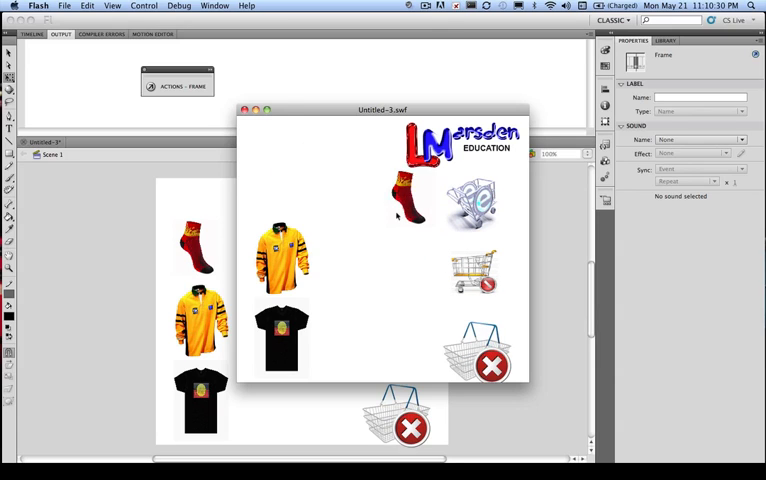
Drag the sock up beside the logo in the test movie.
left_click_drag(404, 196, 262, 136)
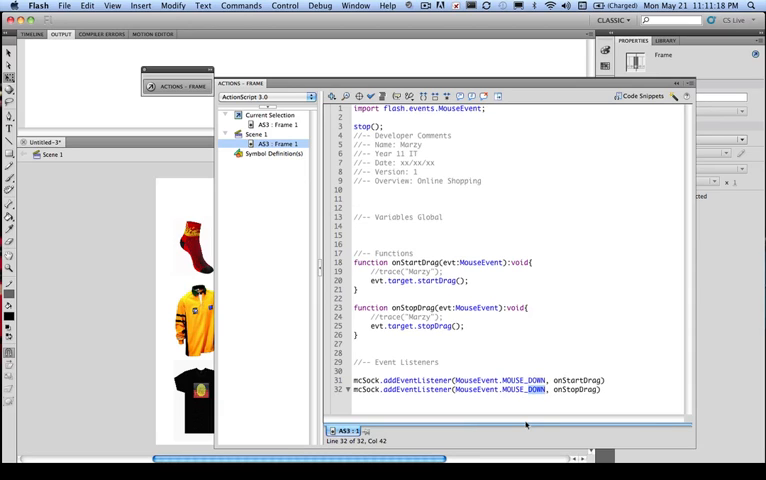
Add onStopDrag calling evt.target.stopDrag() and wire mcSock's MOUSE_UP listener to it.
type("MOUSE_UP")
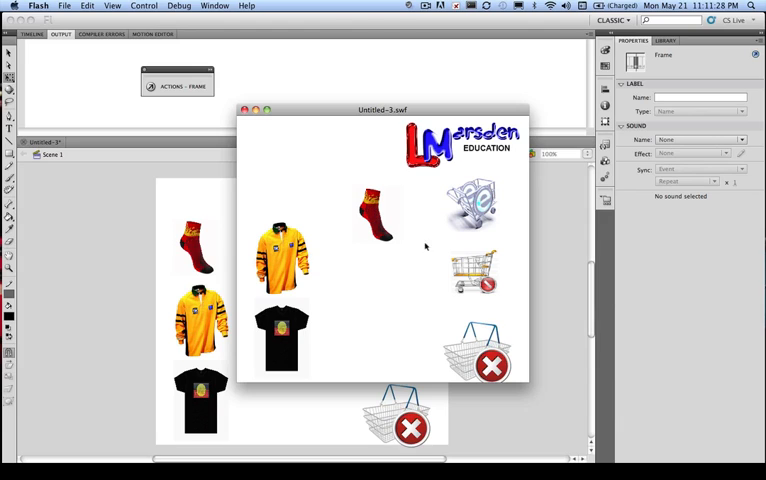
mouse_move(410, 180)
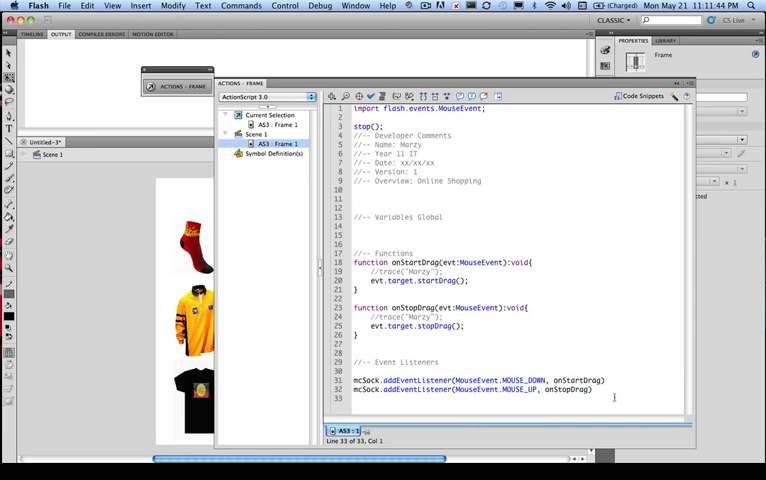
Add MOUSE_DOWN and MOUSE_UP listeners calling onStartDrag/onStopDrag for the shirt and rugby clips.
type("mcSock.addEventListener(MouseEvent.MOUSE_DOWN, onStartDrag);")
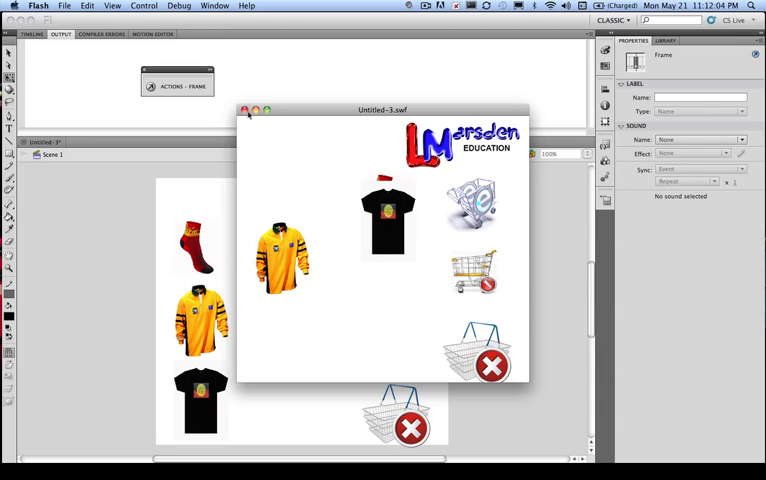
Drag the black T-shirt in the test run, then launch Control > Test Movie again.
left_click(242, 110)
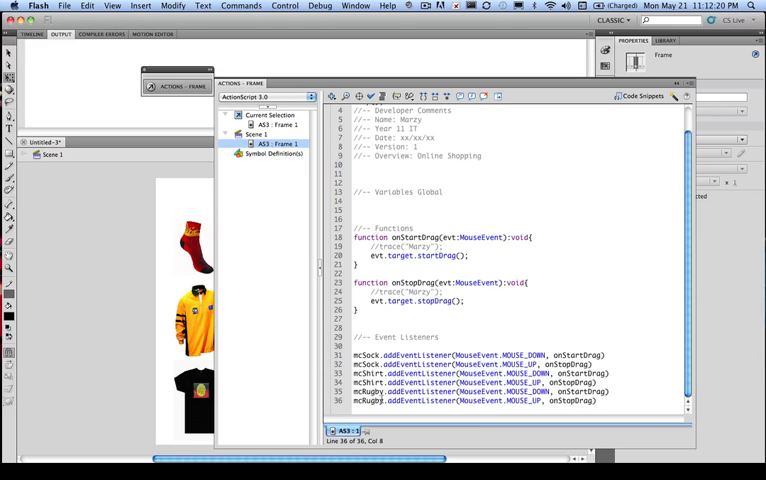
left_click(284, 6)
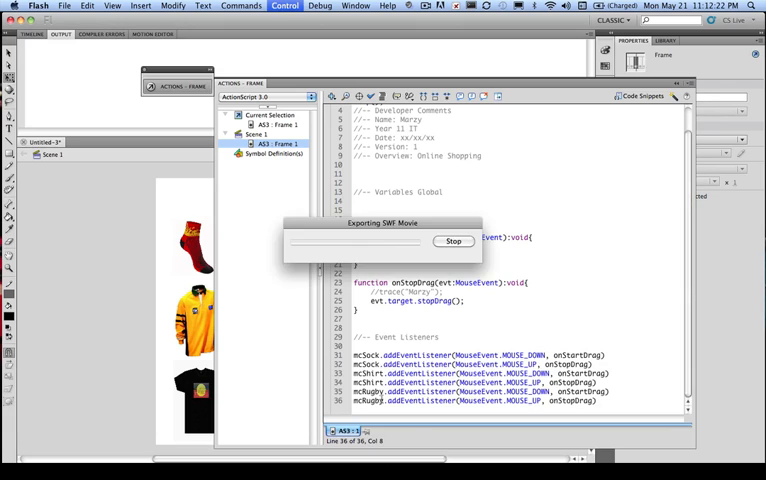